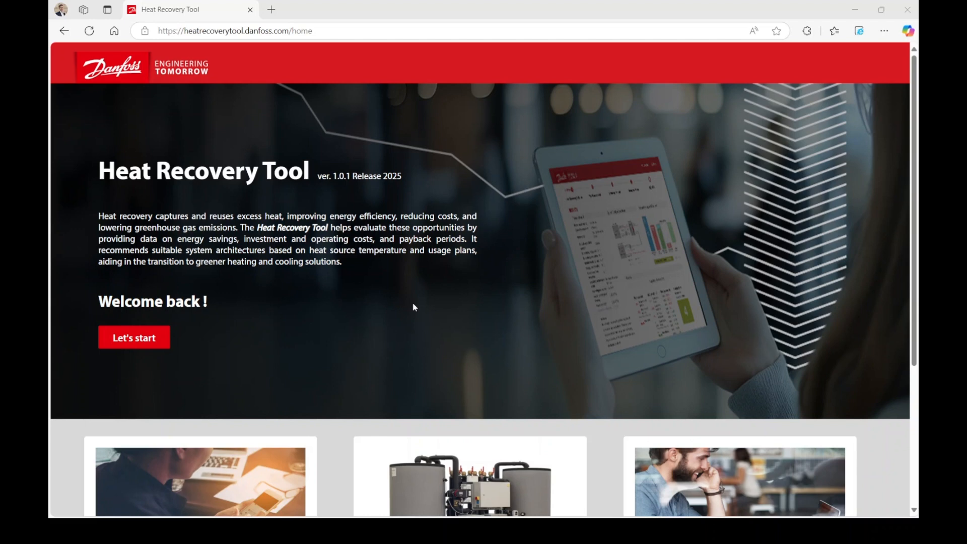
{"action": "mouse_move", "coordinate": [415, 304]}
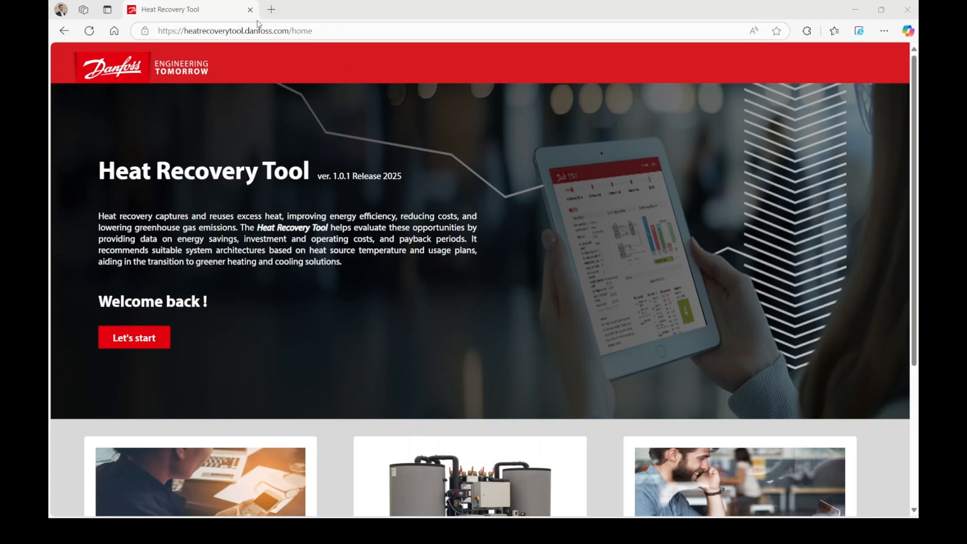
{"action": "mouse_move", "coordinate": [353, 153]}
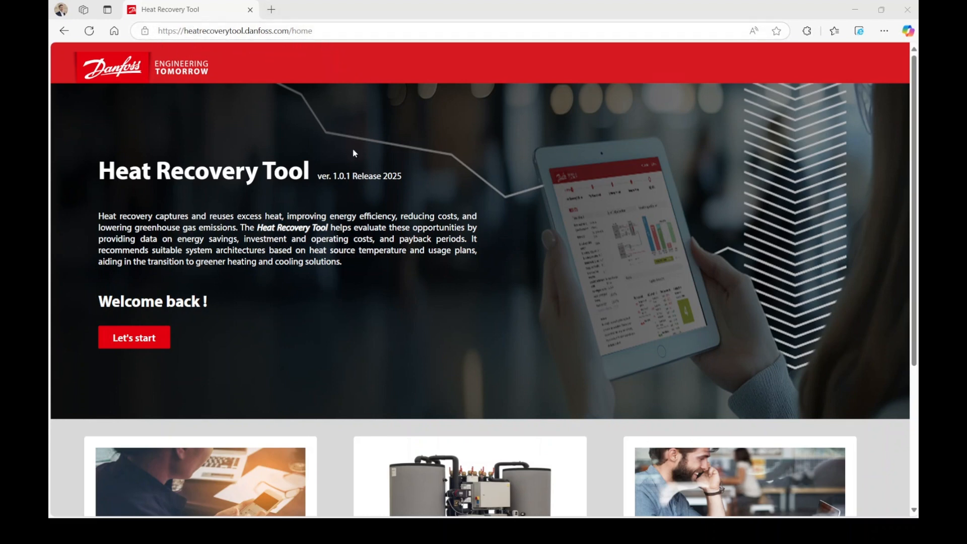
Start a new heat recovery calculation from the tool's landing page
{"action": "scroll", "scroll_direction": "down", "scroll_amount": 3}
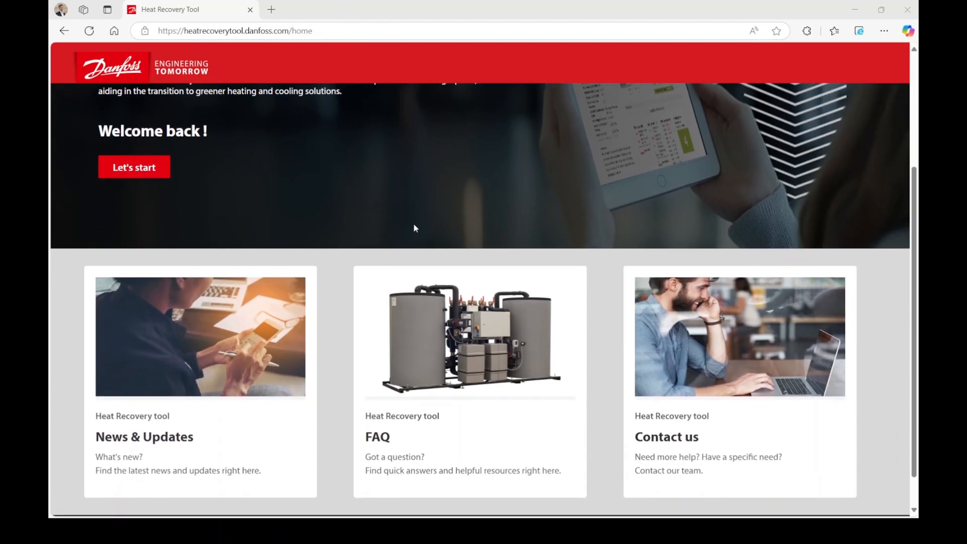
{"action": "mouse_move", "coordinate": [433, 294]}
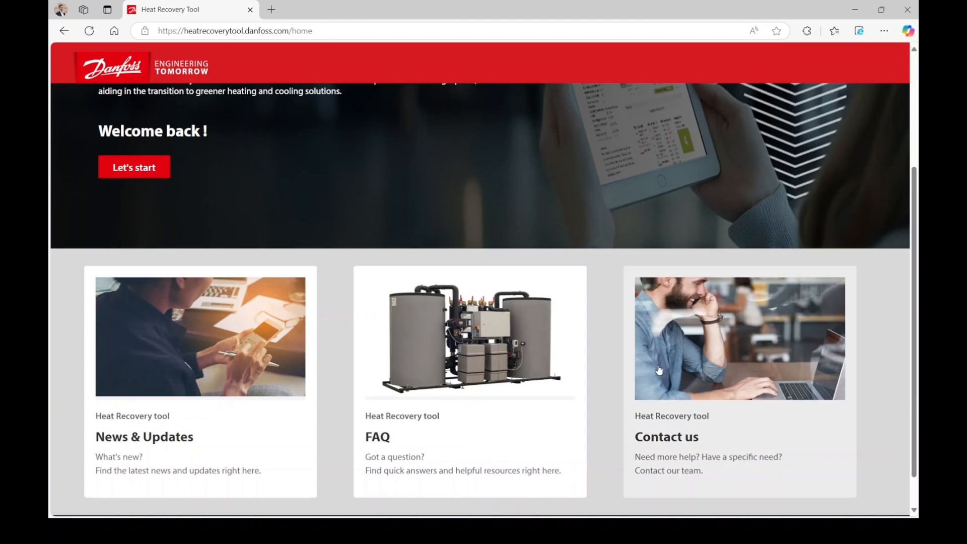
{"action": "scroll", "scroll_direction": "up", "scroll_amount": 3}
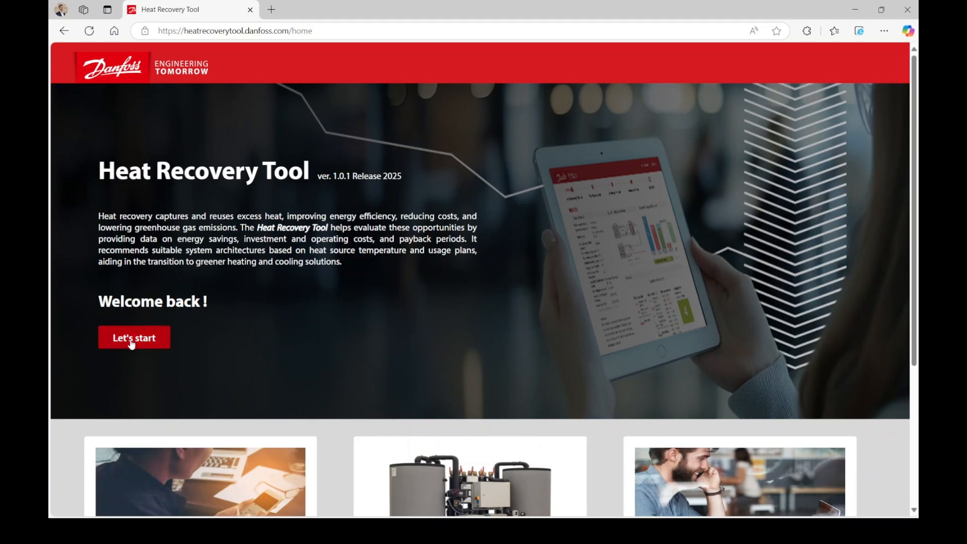
{"action": "left_click", "coordinate": [133, 337]}
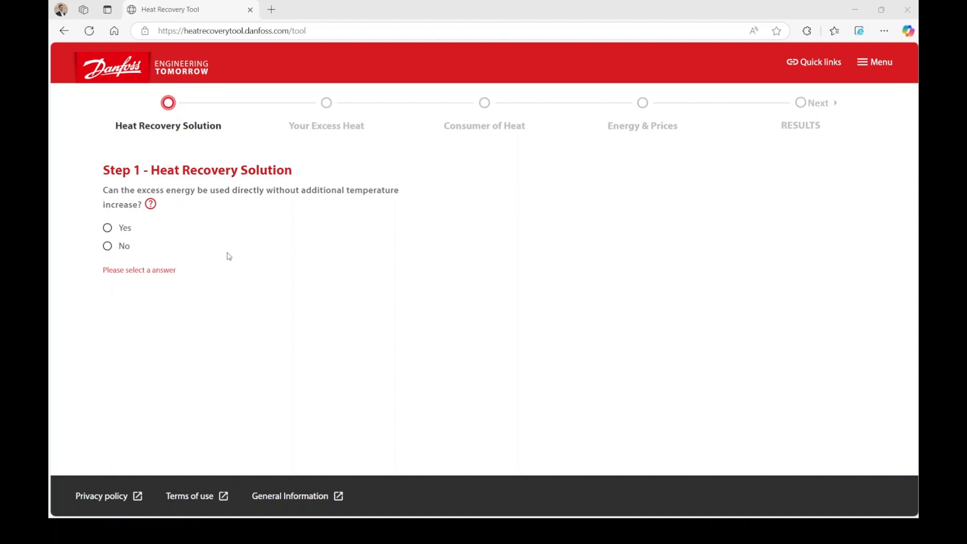
{"action": "mouse_move", "coordinate": [150, 204]}
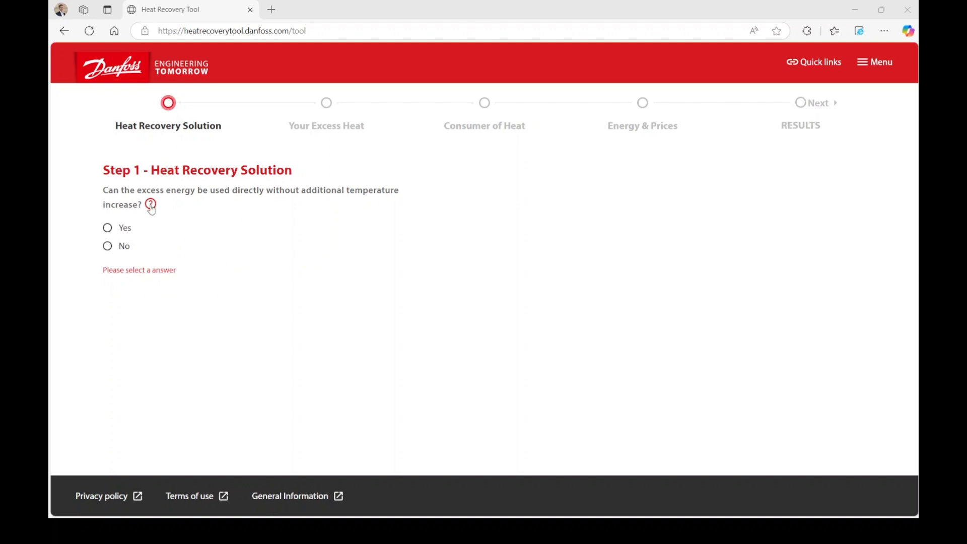
Answer No (heat needs a temperature boost) and choose 'Use excess energy at own facility'
{"action": "left_click", "coordinate": [150, 205]}
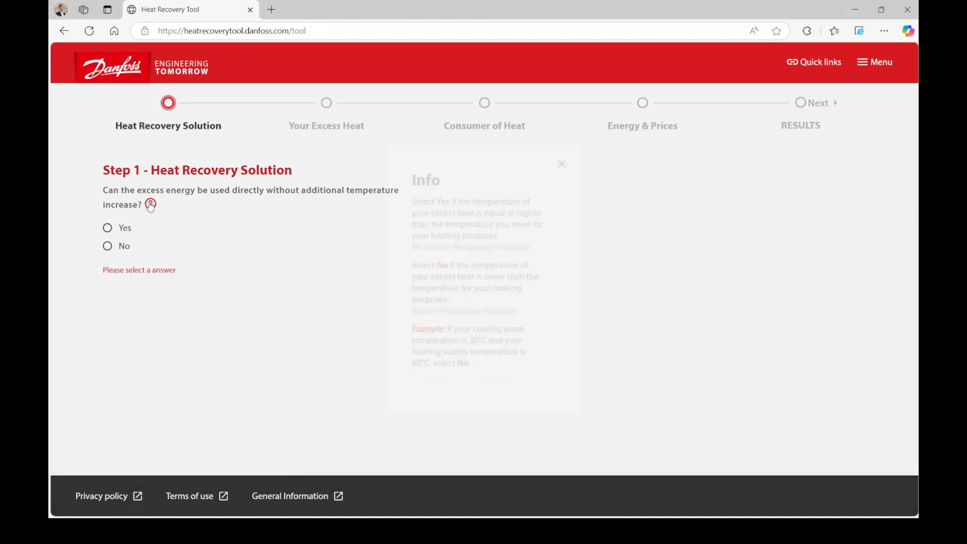
{"action": "left_click", "coordinate": [562, 163]}
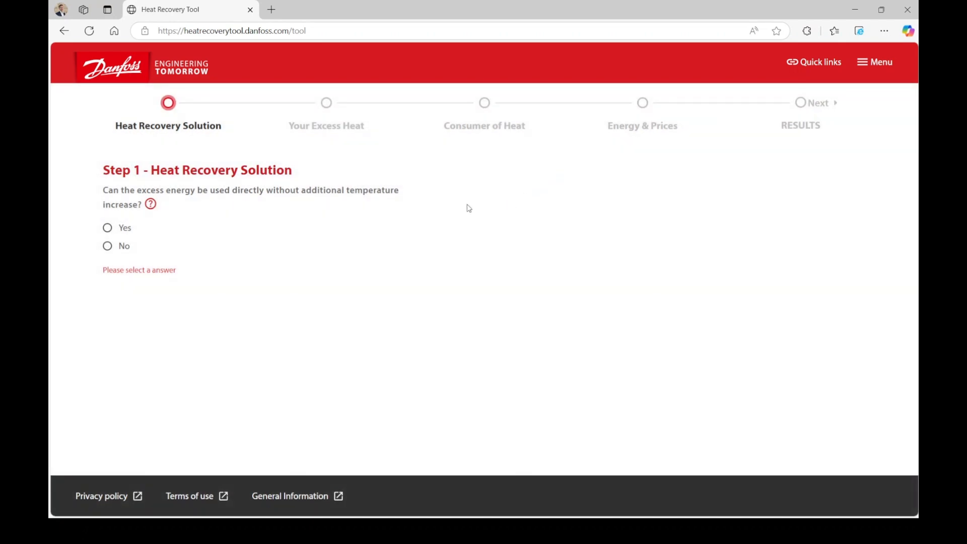
{"action": "mouse_move", "coordinate": [468, 211]}
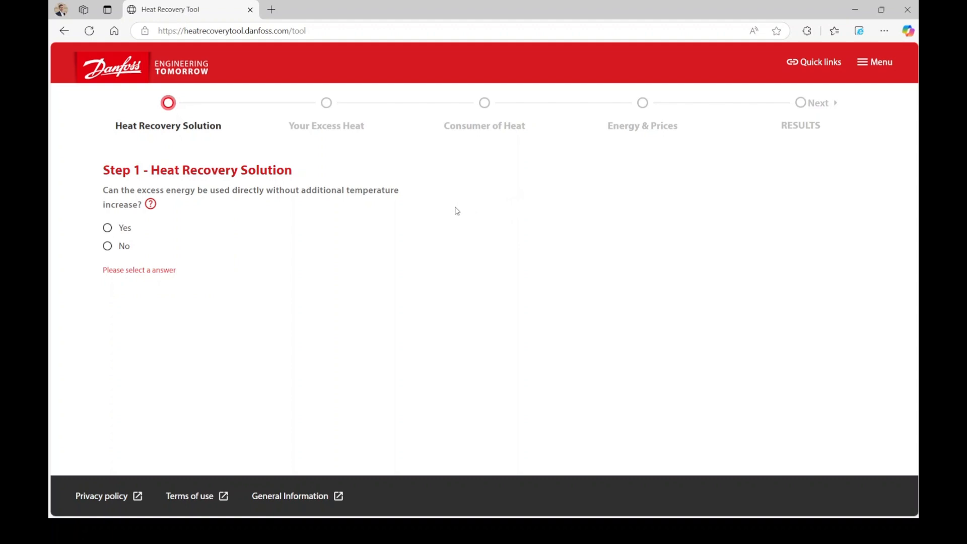
{"action": "mouse_move", "coordinate": [460, 211]}
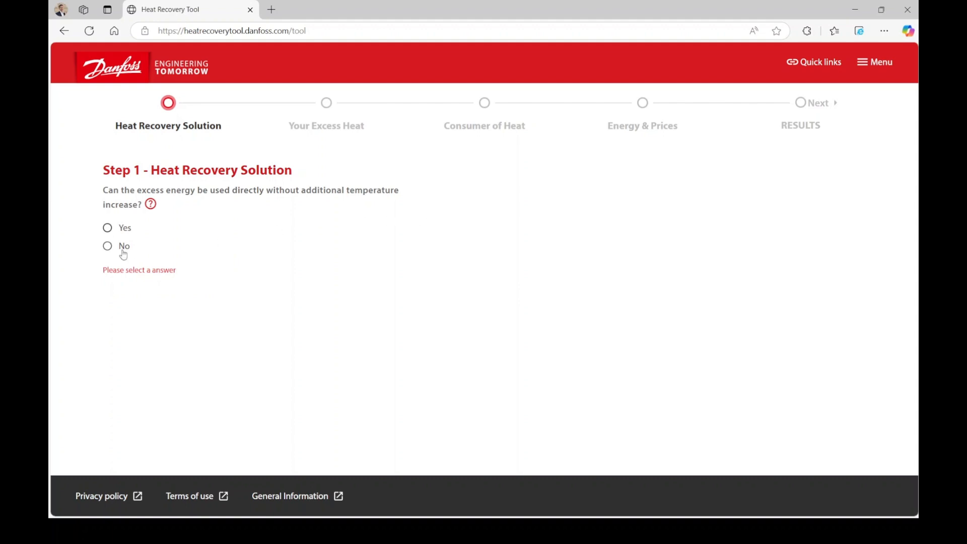
{"action": "left_click", "coordinate": [108, 246]}
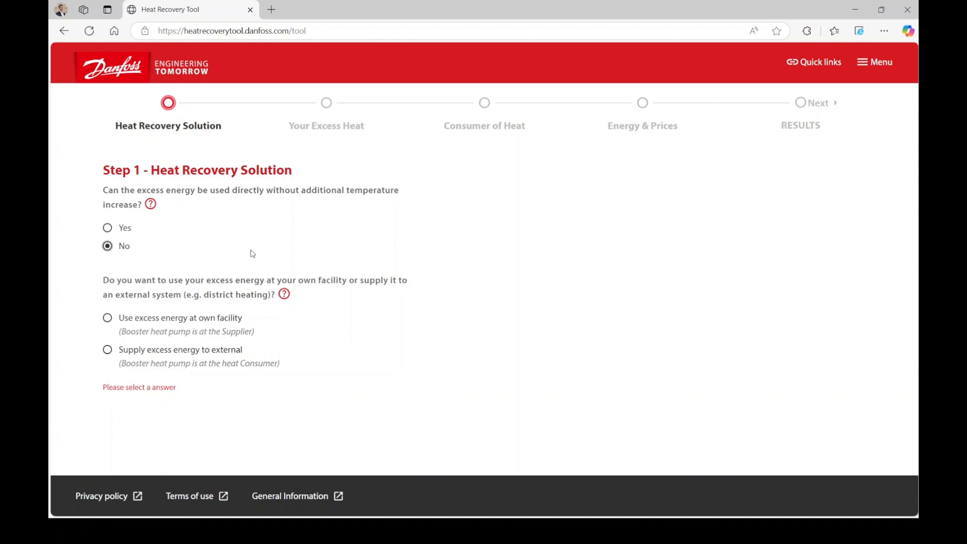
{"action": "mouse_move", "coordinate": [252, 255]}
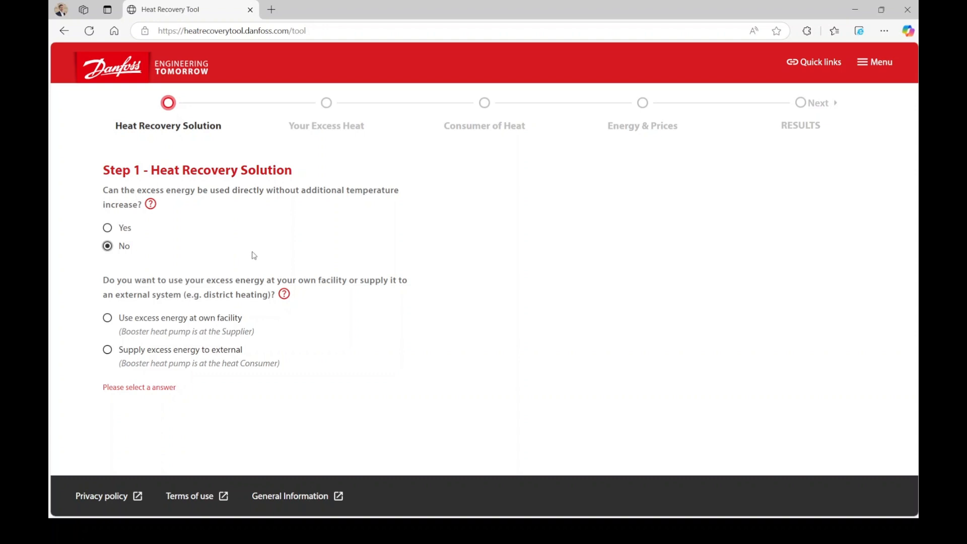
{"action": "mouse_move", "coordinate": [204, 298]}
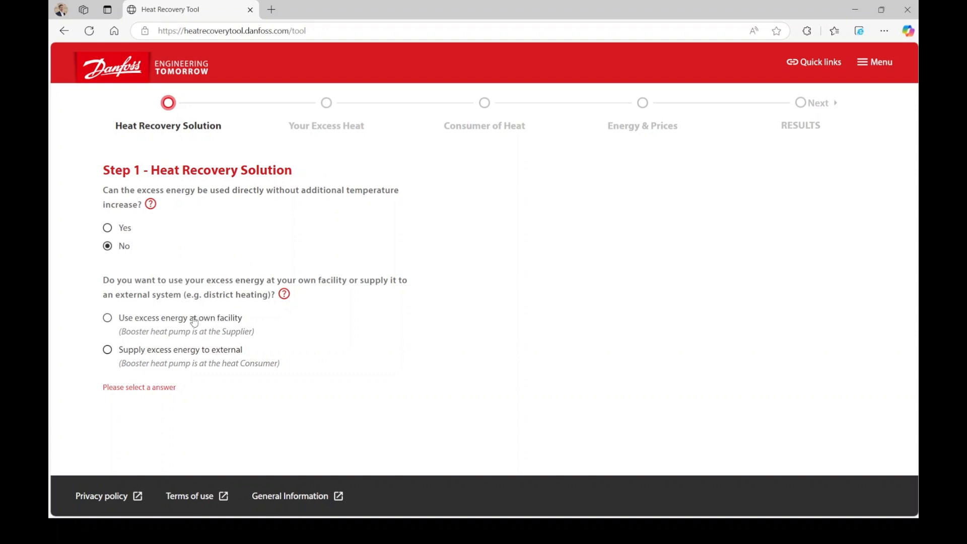
{"action": "left_click", "coordinate": [107, 317]}
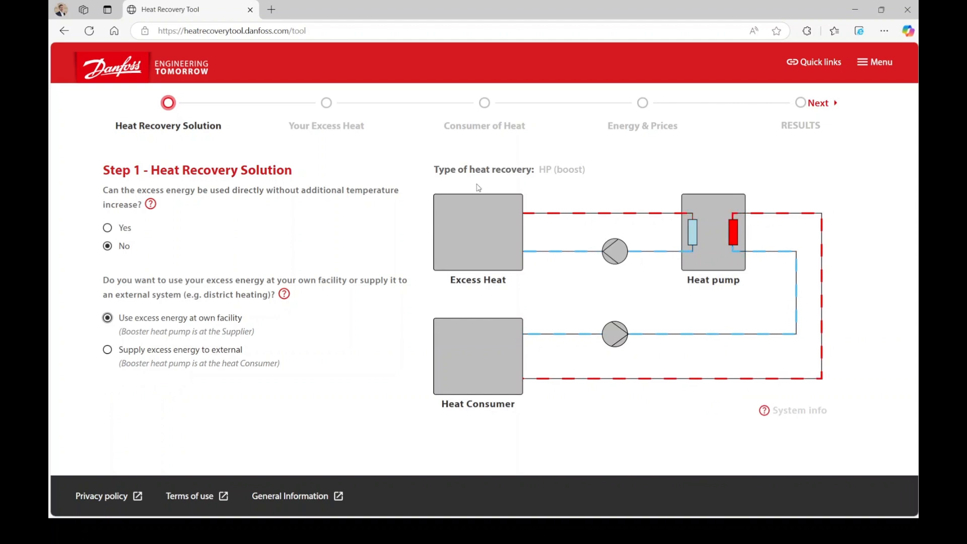
{"action": "mouse_move", "coordinate": [640, 246]}
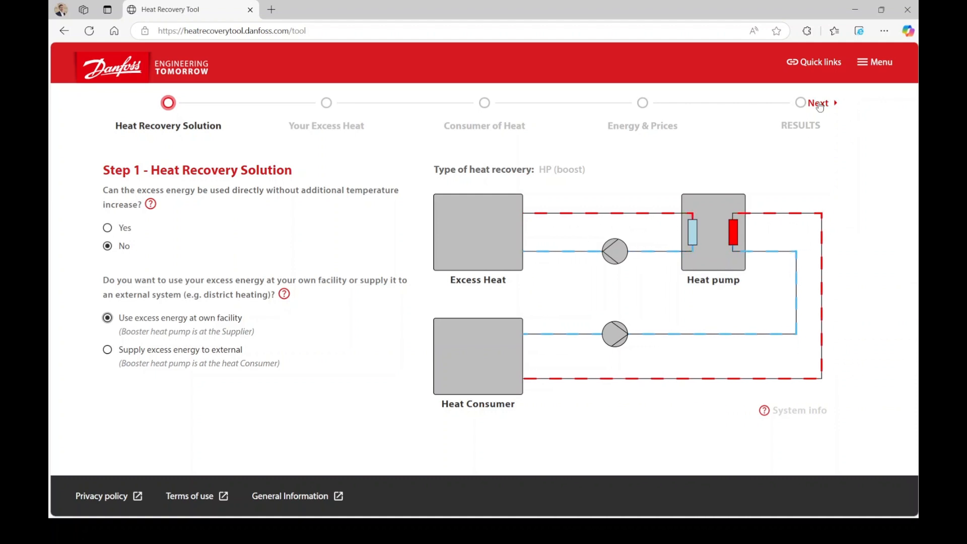
Advance to Step 2, Your Excess Heat, and choose Process cooling as the heat source
{"action": "left_click", "coordinate": [818, 103]}
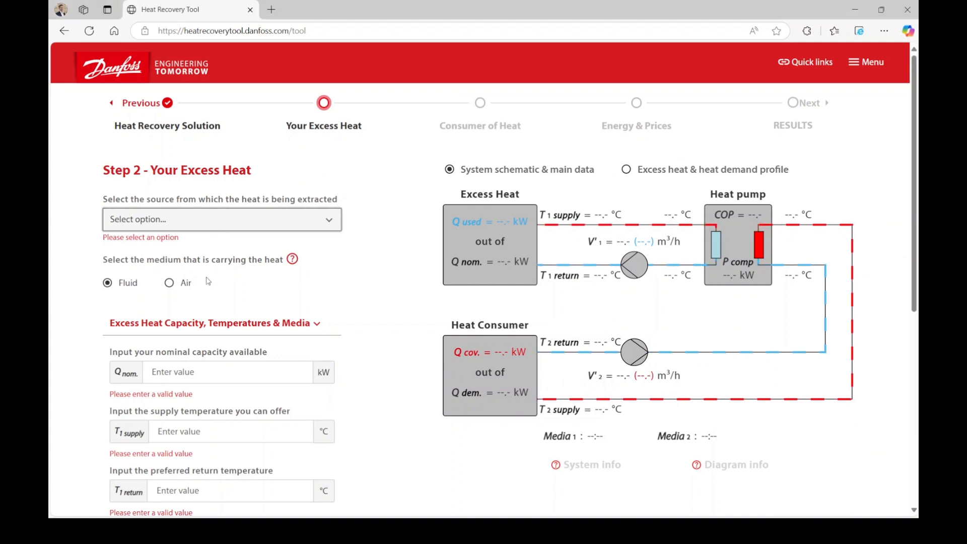
{"action": "left_click", "coordinate": [221, 219]}
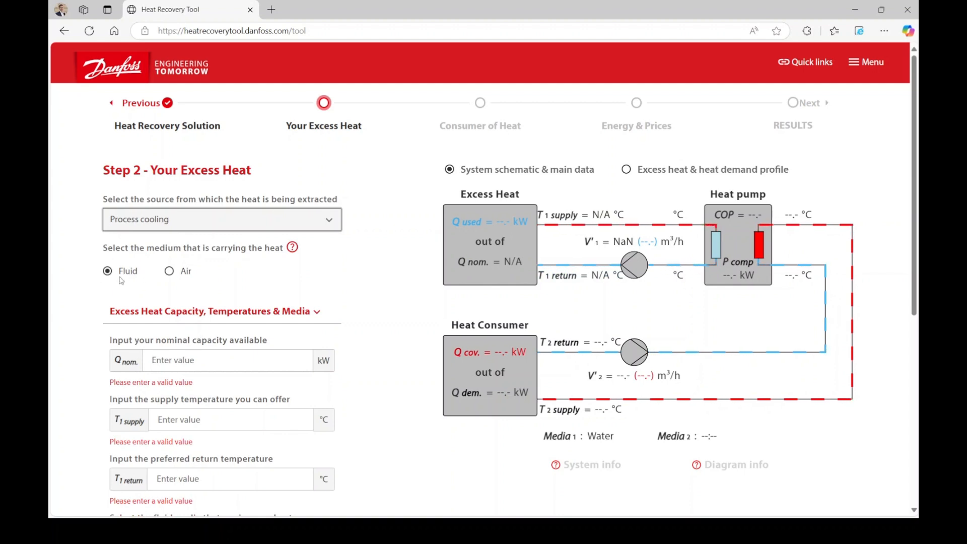
{"action": "scroll", "scroll_direction": "down", "scroll_amount": 3}
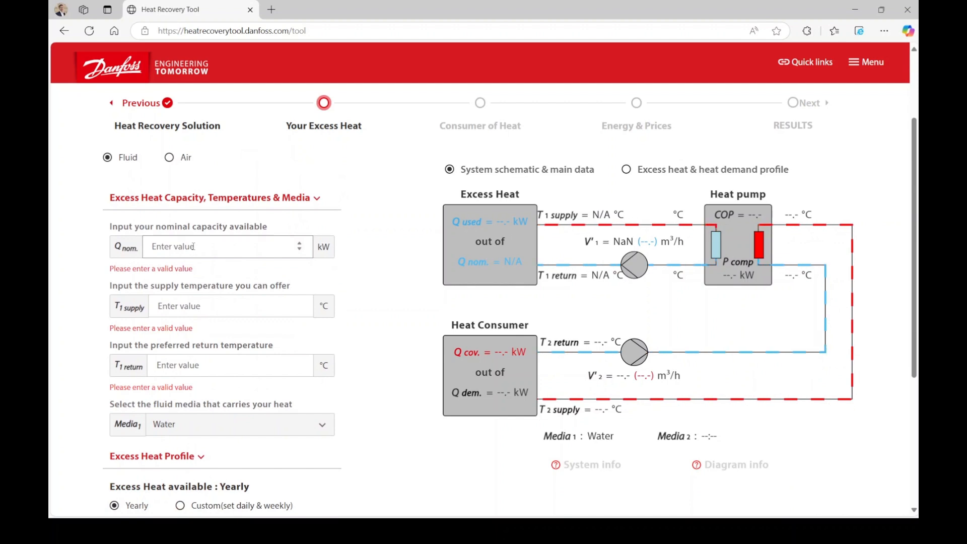
{"action": "left_click", "coordinate": [224, 246]}
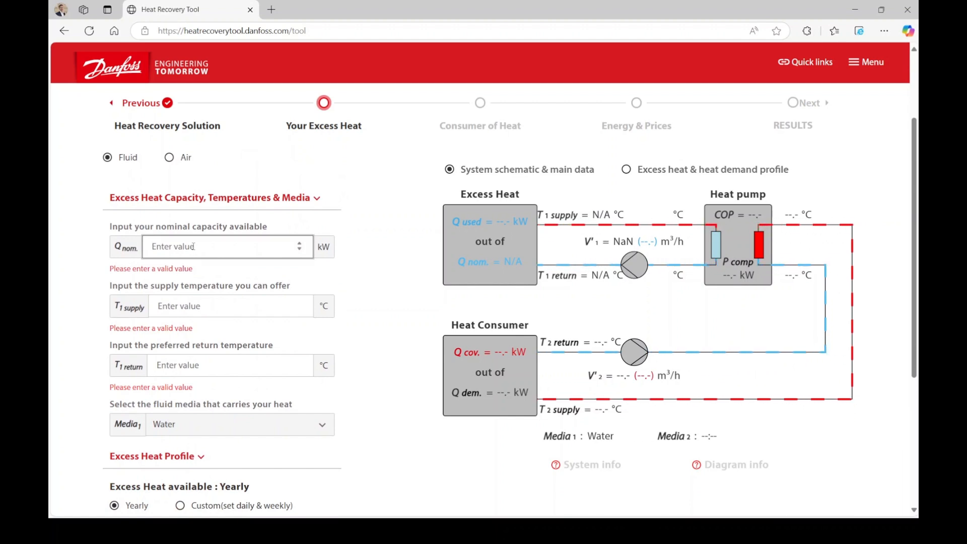
Enter 1600 kW nominal capacity, 24 °C T1 supply and 16 °C T1 return temperature
{"action": "type", "text": "1600"}
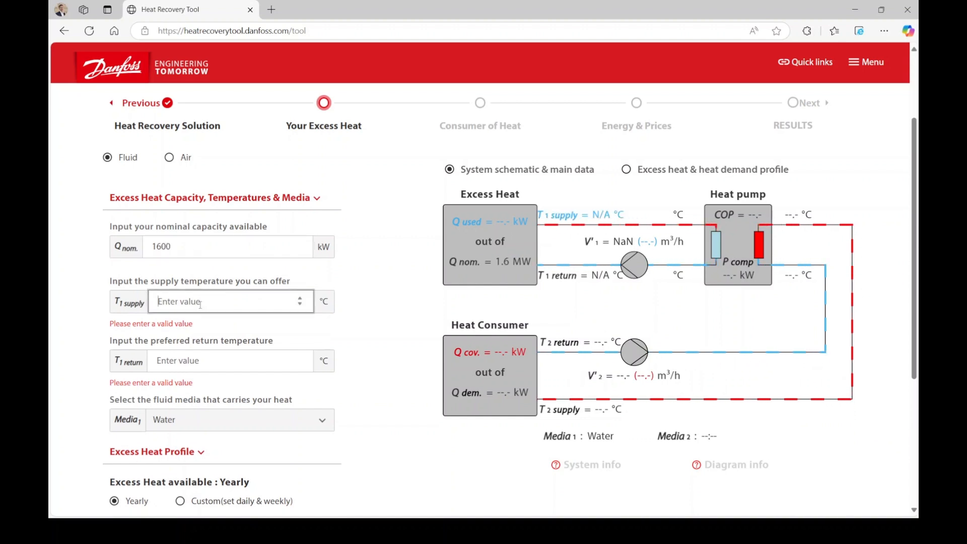
{"action": "type", "text": "24"}
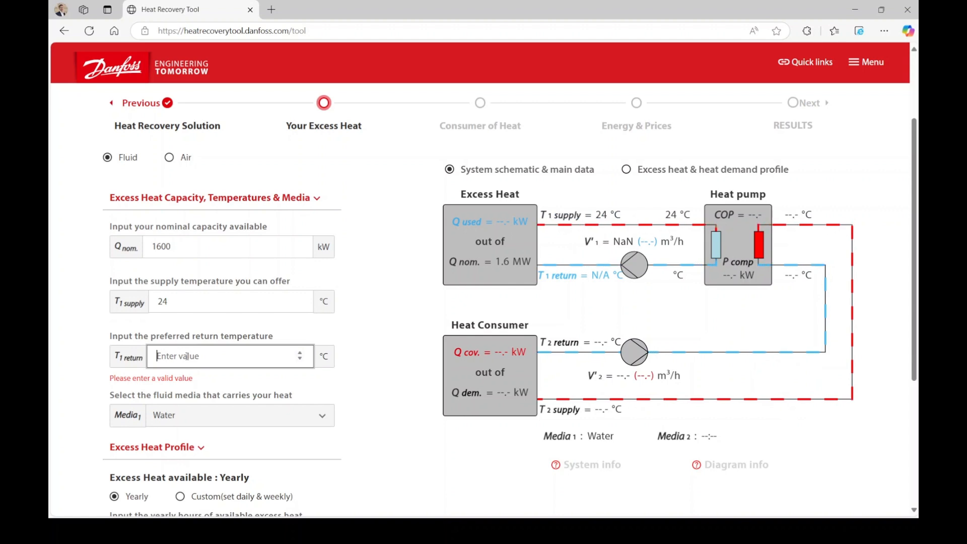
{"action": "type", "text": "16"}
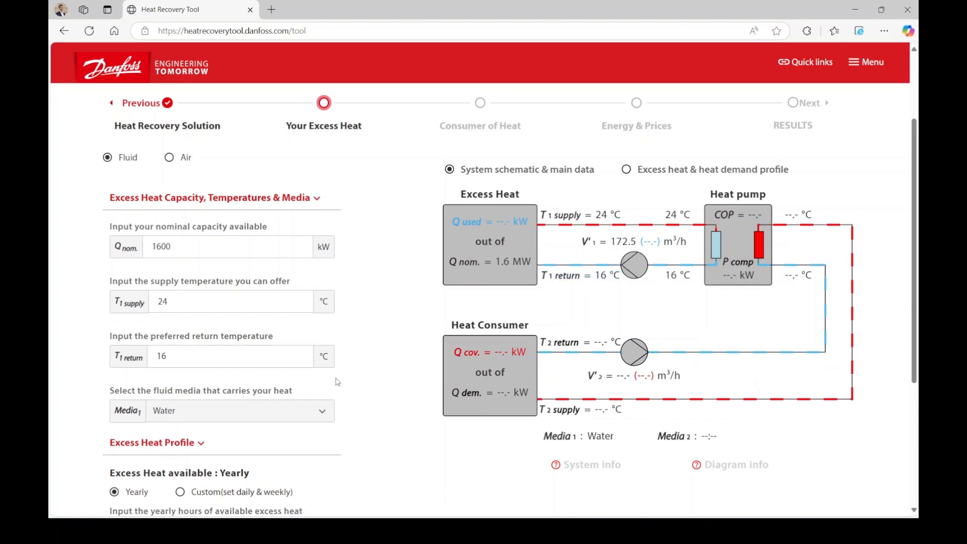
{"action": "scroll", "scroll_direction": "down", "scroll_amount": 3}
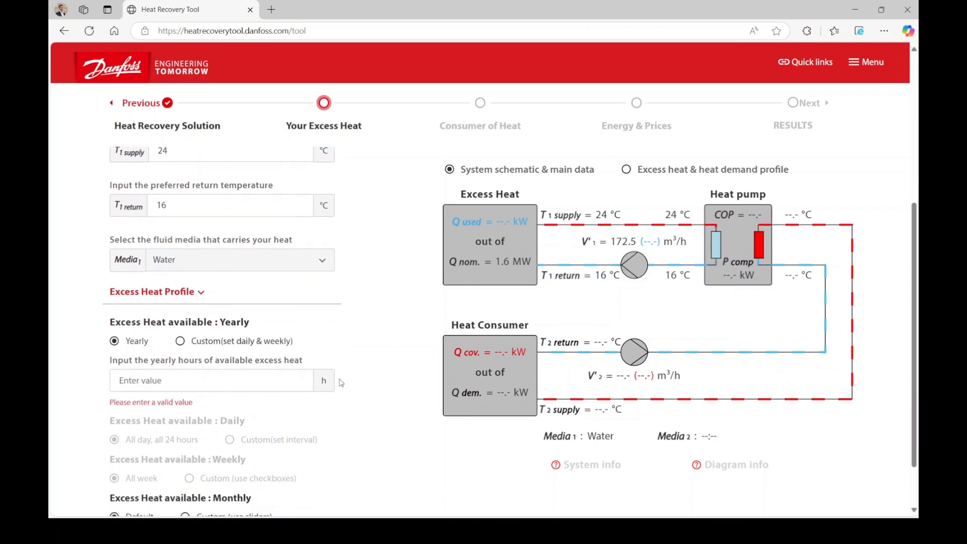
{"action": "scroll", "scroll_direction": "down", "scroll_amount": 3}
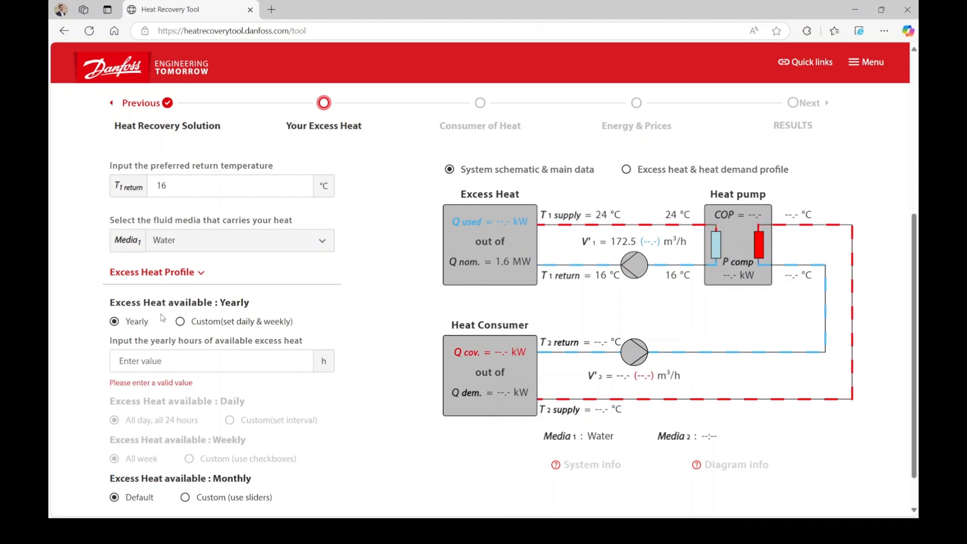
Try the custom availability options, return to Yearly and enter 5500 yearly hours of excess heat
{"action": "left_click", "coordinate": [180, 320]}
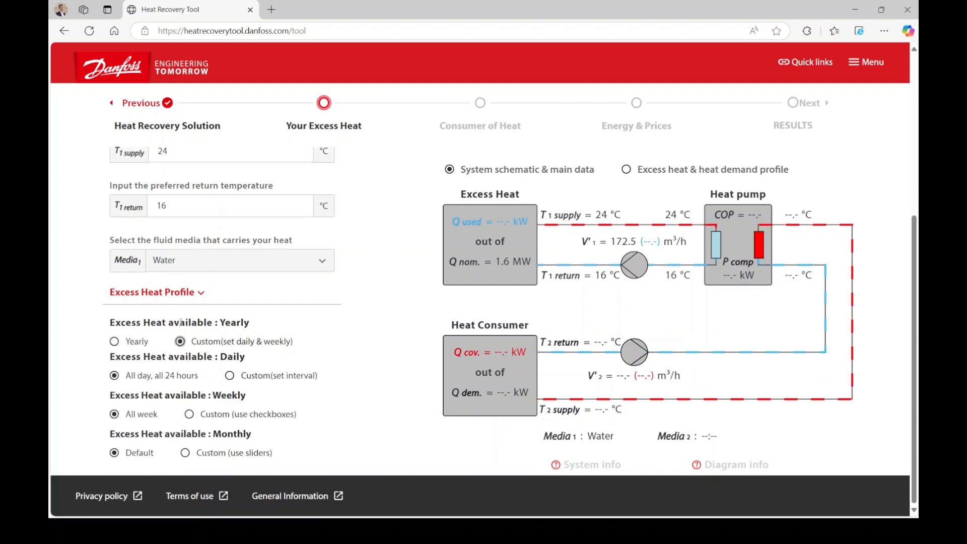
{"action": "left_click", "coordinate": [230, 375]}
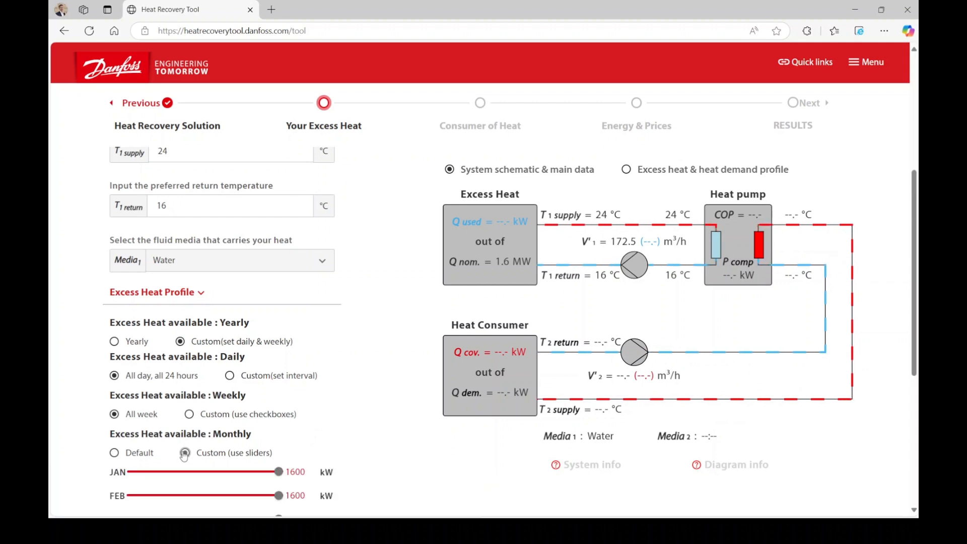
{"action": "scroll", "scroll_direction": "down", "scroll_amount": 3}
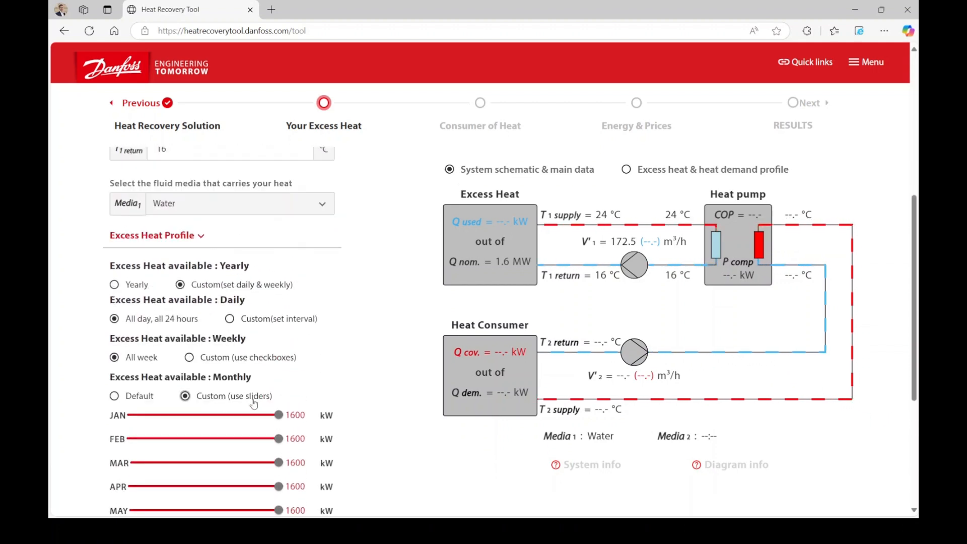
{"action": "left_click", "coordinate": [114, 342]}
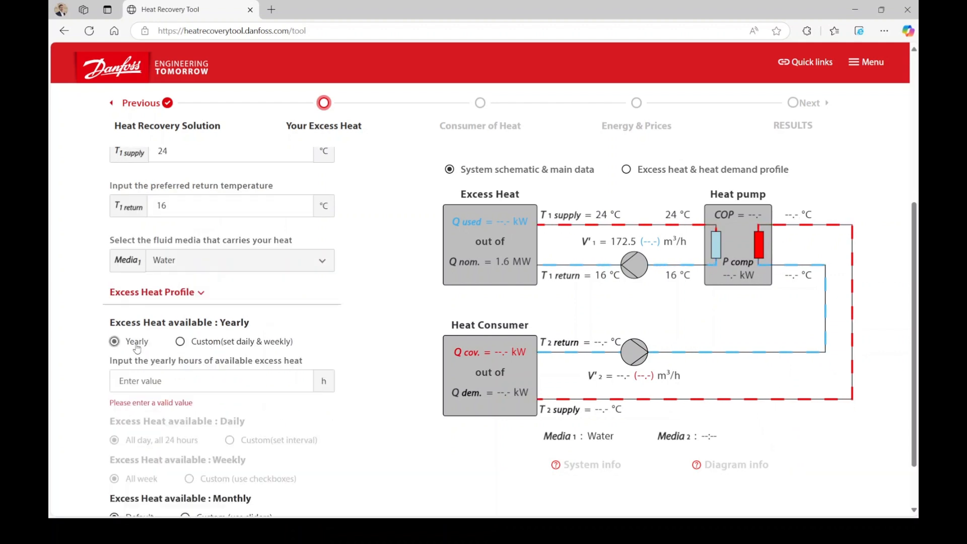
{"action": "type", "text": "5"}
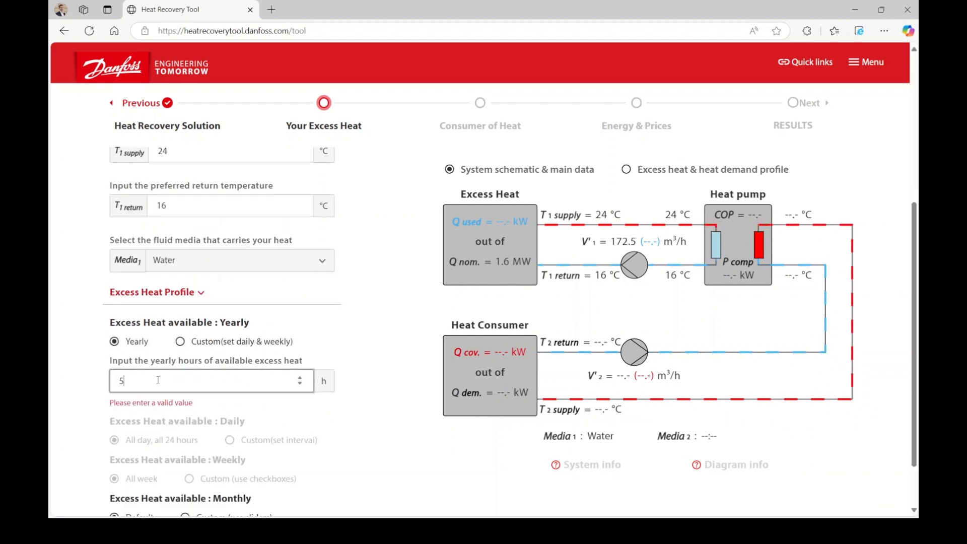
{"action": "type", "text": "500"}
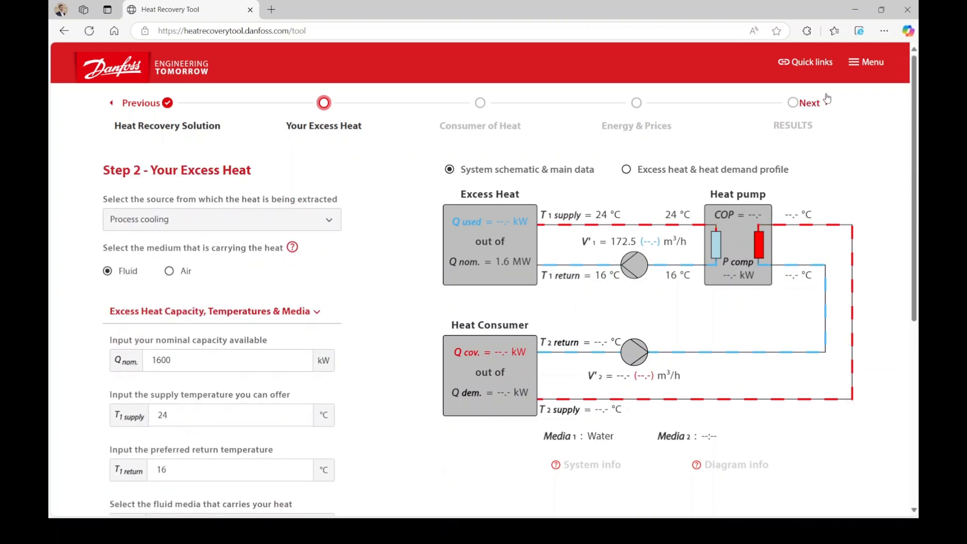
Advance to Consumer of Heat and enter 800 kW demand, 60 °C supply and 45 °C return
{"action": "left_click", "coordinate": [810, 103]}
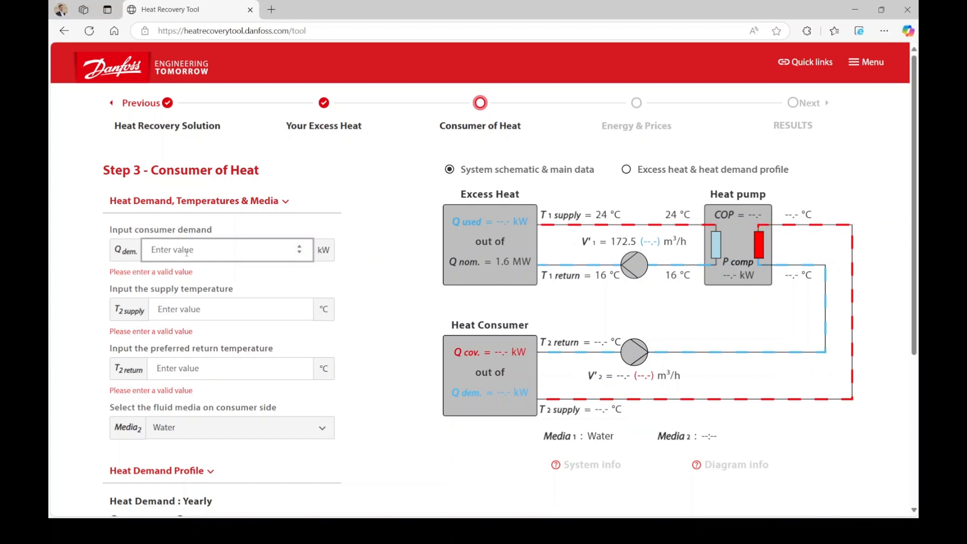
{"action": "type", "text": "8"}
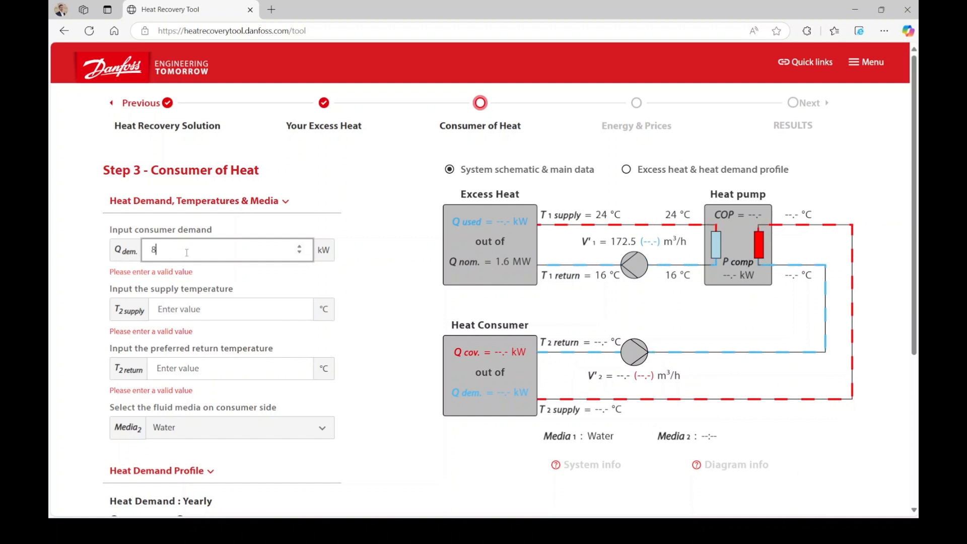
{"action": "type", "text": "00"}
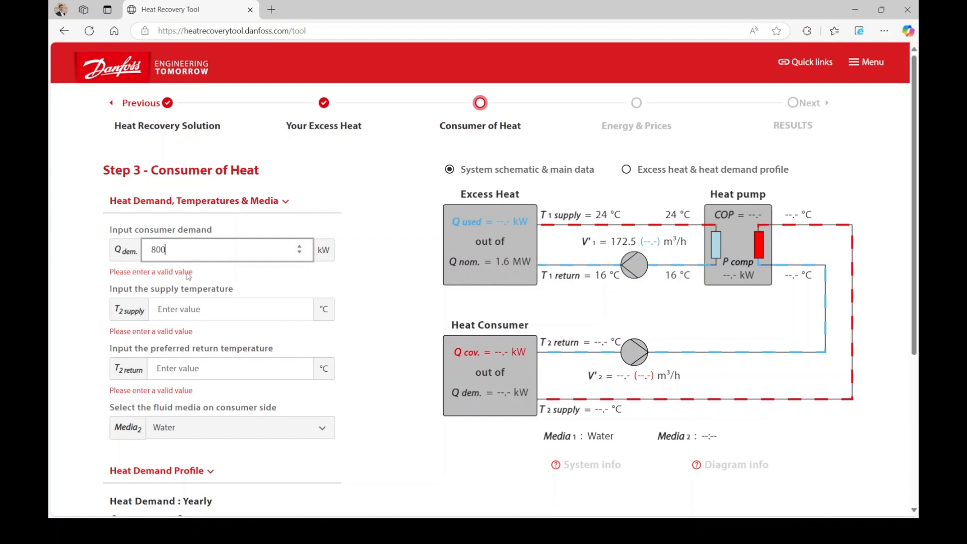
{"action": "type", "text": "60"}
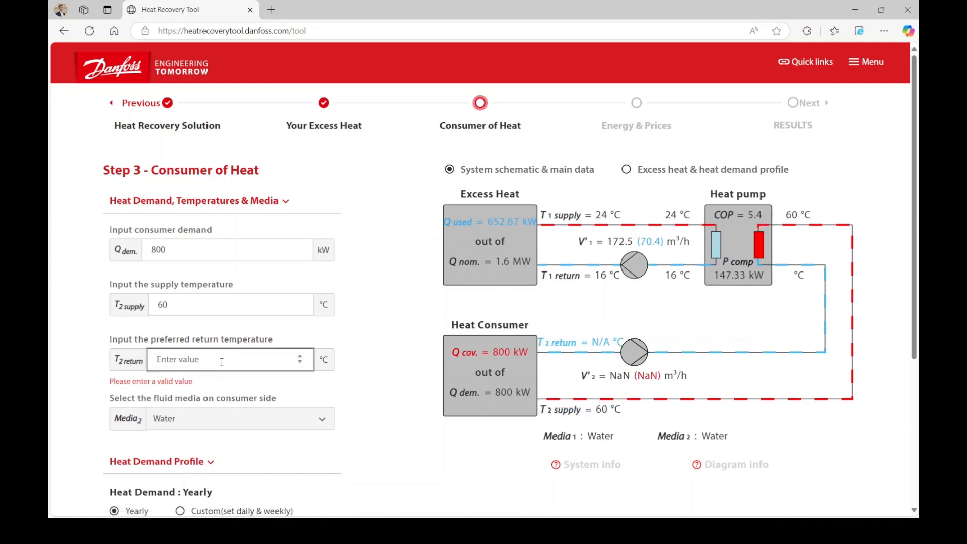
{"action": "type", "text": "45"}
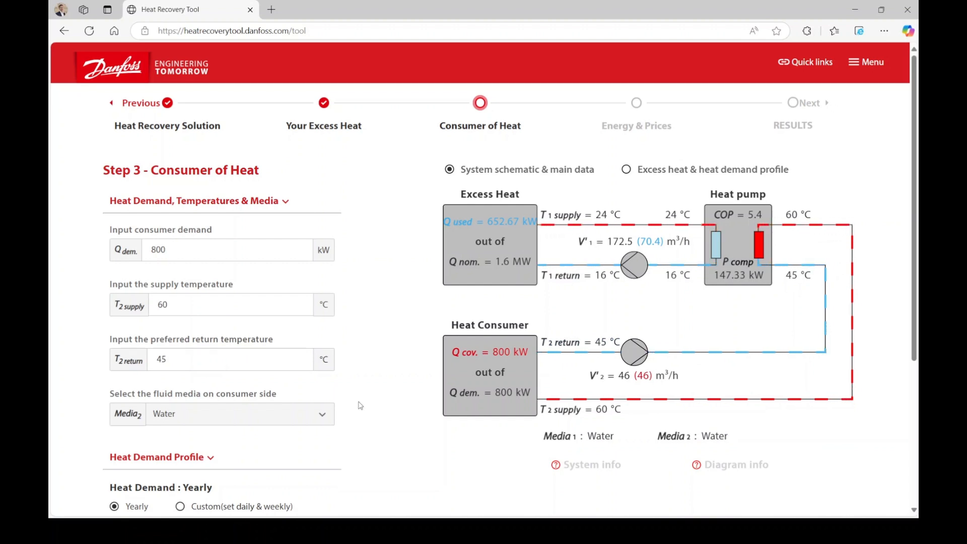
Enter 5500 yearly hours of heat demand
{"action": "scroll", "scroll_direction": "down", "scroll_amount": 3}
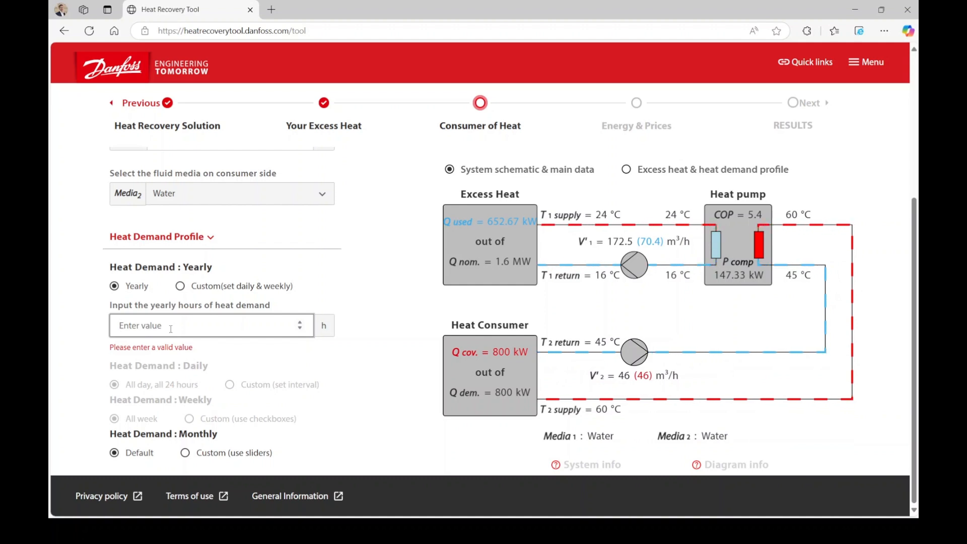
{"action": "type", "text": "5500"}
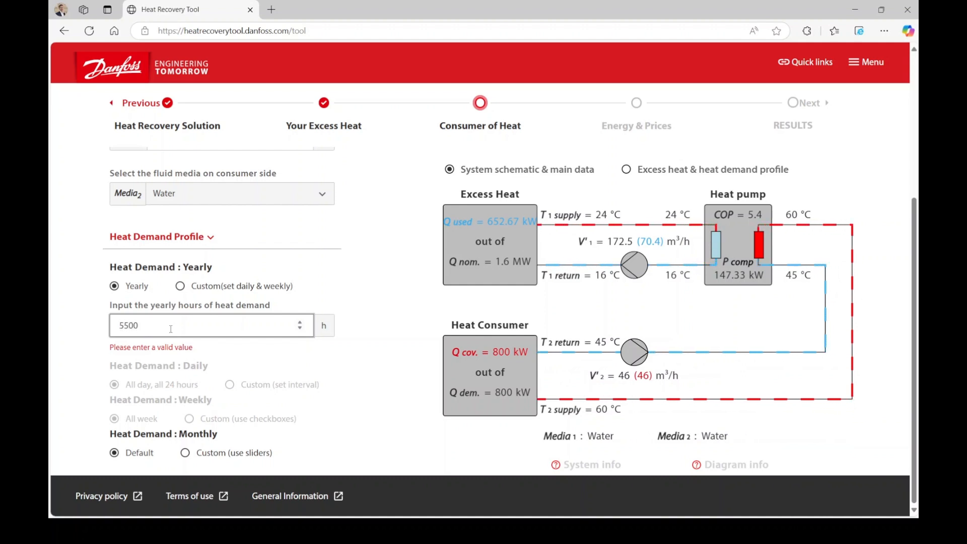
{"action": "scroll", "scroll_direction": "down", "scroll_amount": 3}
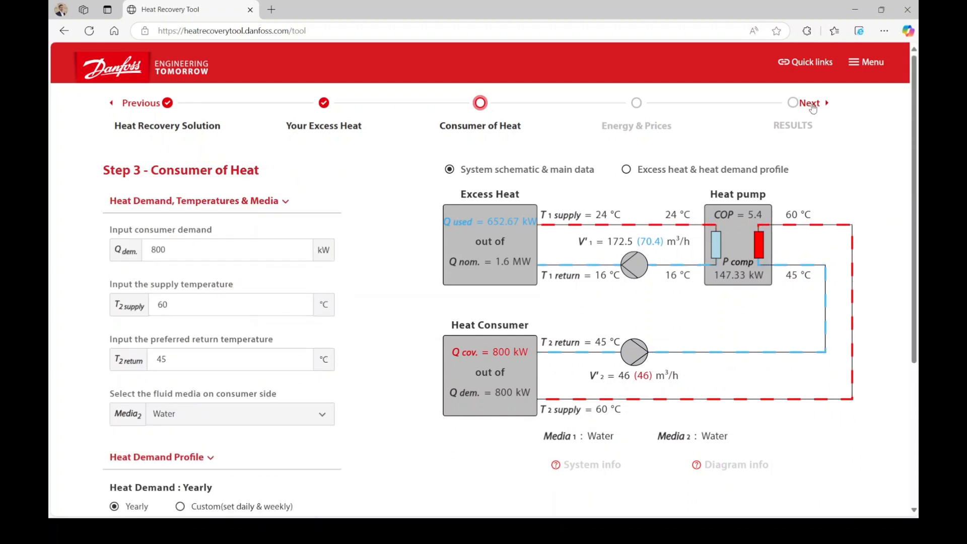
On Energy & Prices, choose Denmark with electricity 0.15 EUR/kWh and heating 0.08 EUR/kWh
{"action": "left_click", "coordinate": [809, 103]}
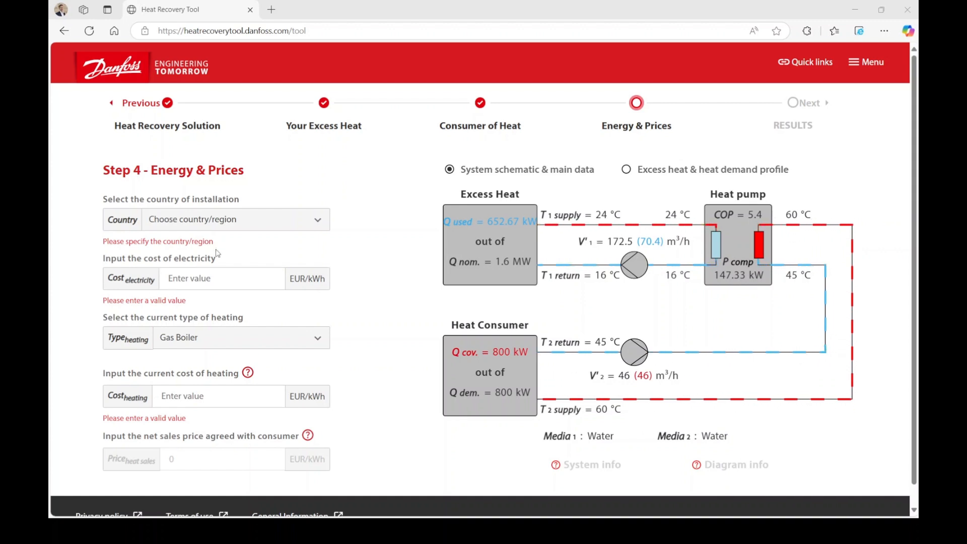
{"action": "left_click", "coordinate": [221, 278]}
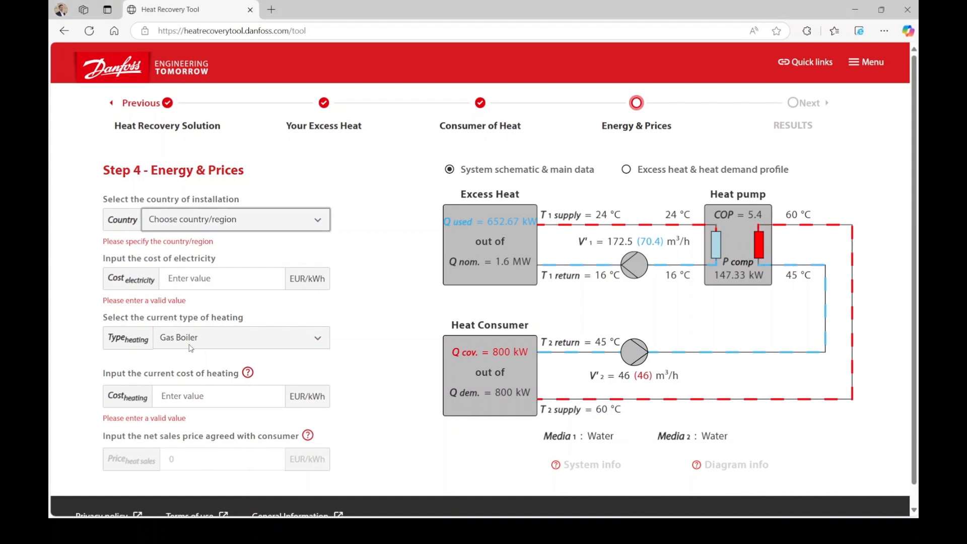
{"action": "left_click", "coordinate": [235, 219]}
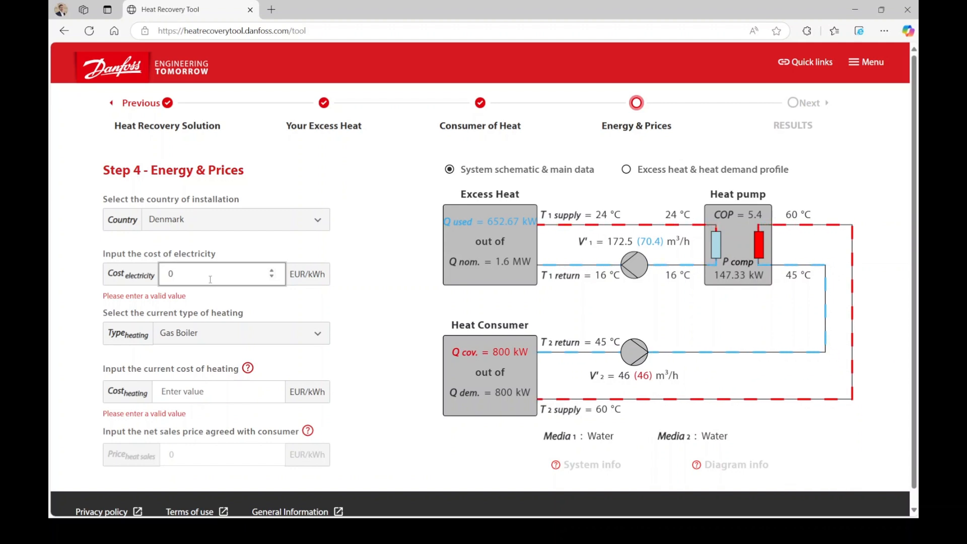
{"action": "type", "text": "0.15"}
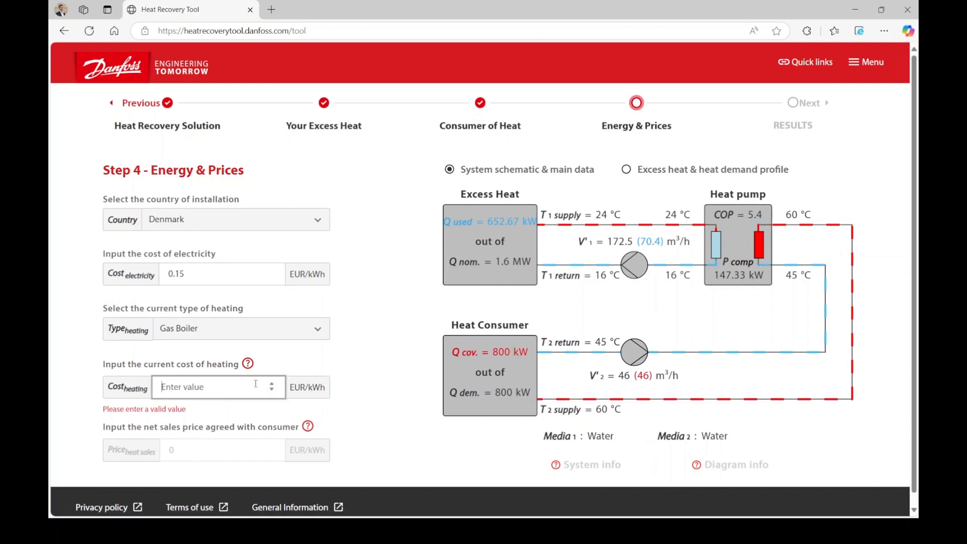
{"action": "type", "text": "0.08"}
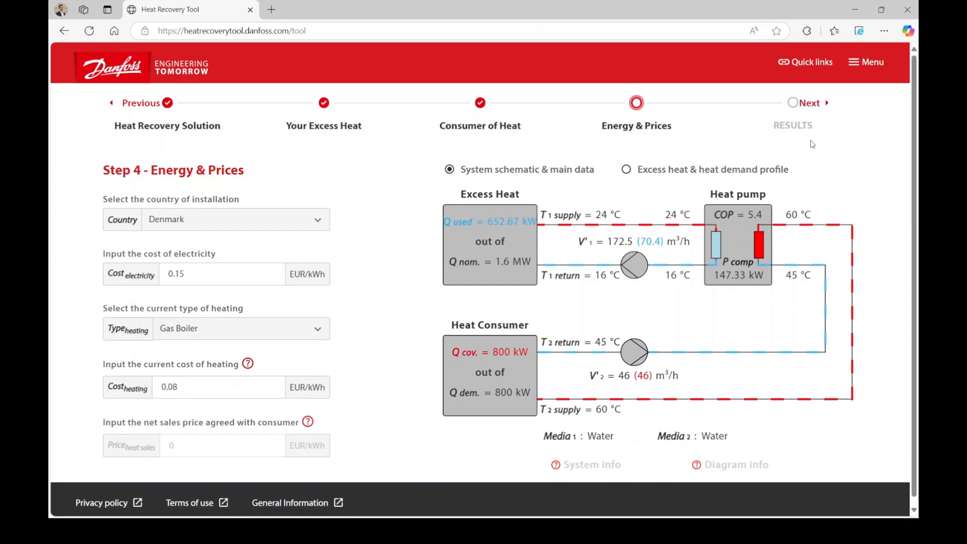
Proceed to the results sign-up dialog and accept the terms of use and privacy policy
{"action": "left_click", "coordinate": [809, 103]}
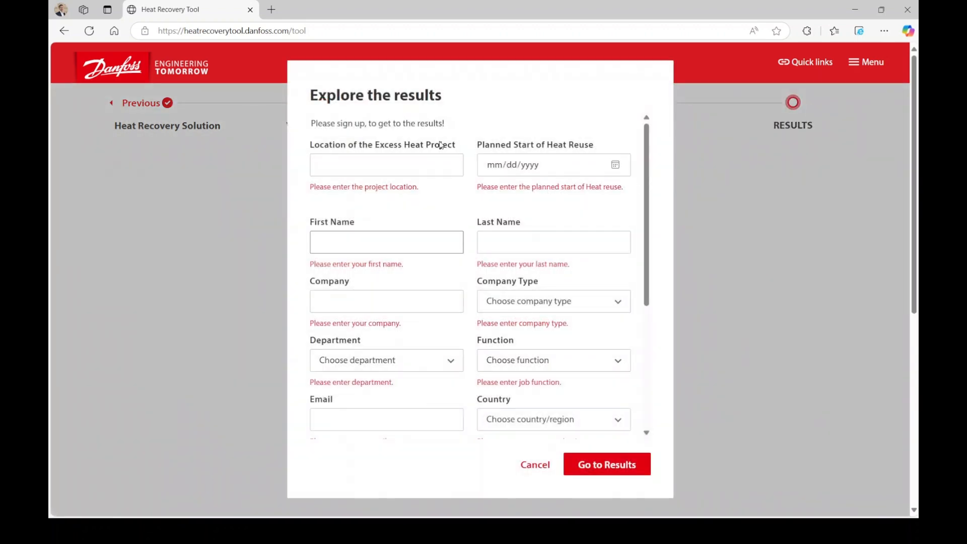
{"action": "scroll", "scroll_direction": "down", "scroll_amount": 3}
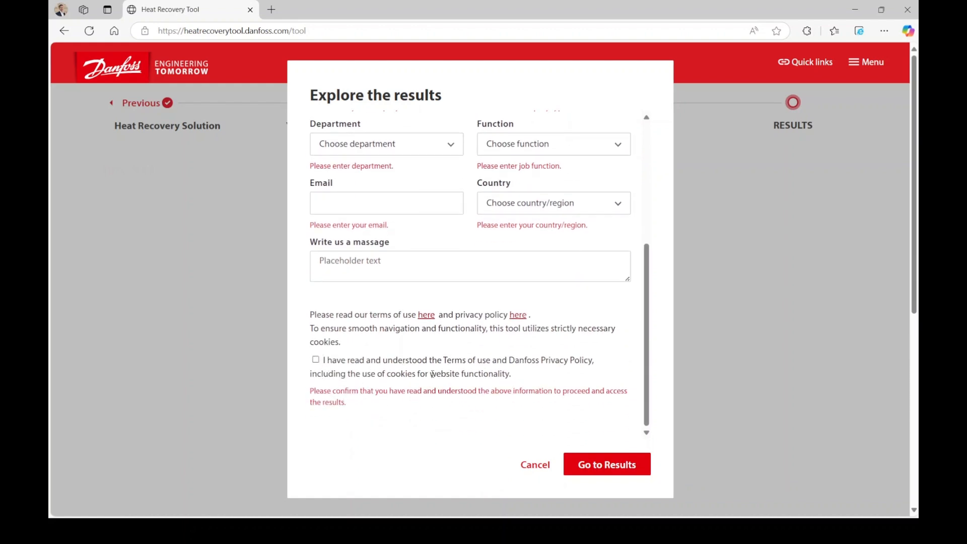
{"action": "left_click", "coordinate": [605, 465]}
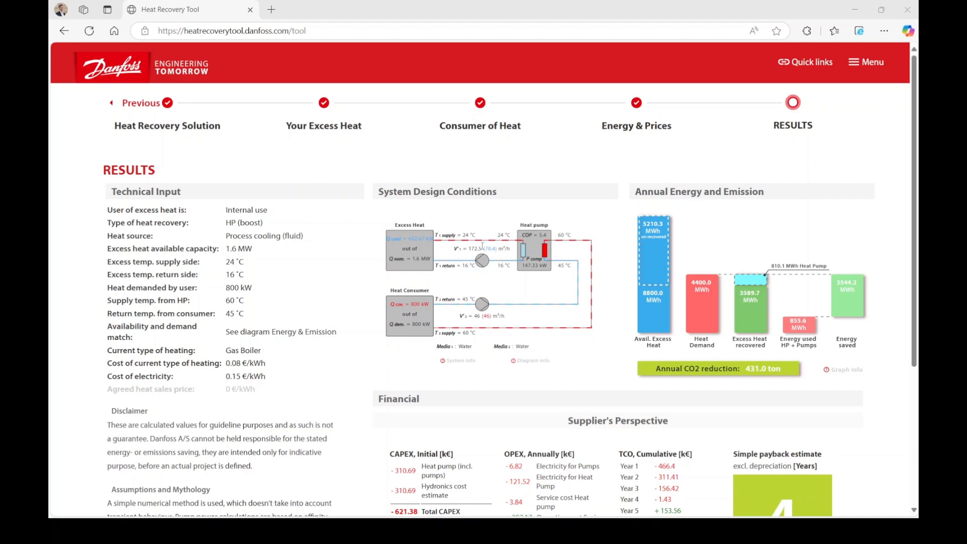
{"action": "mouse_move", "coordinate": [480, 225]}
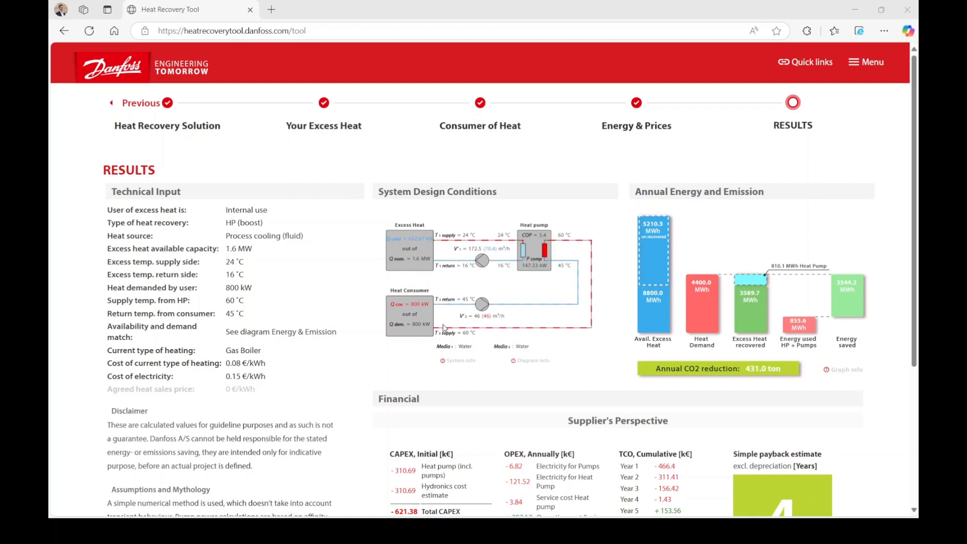
{"action": "mouse_move", "coordinate": [468, 311]}
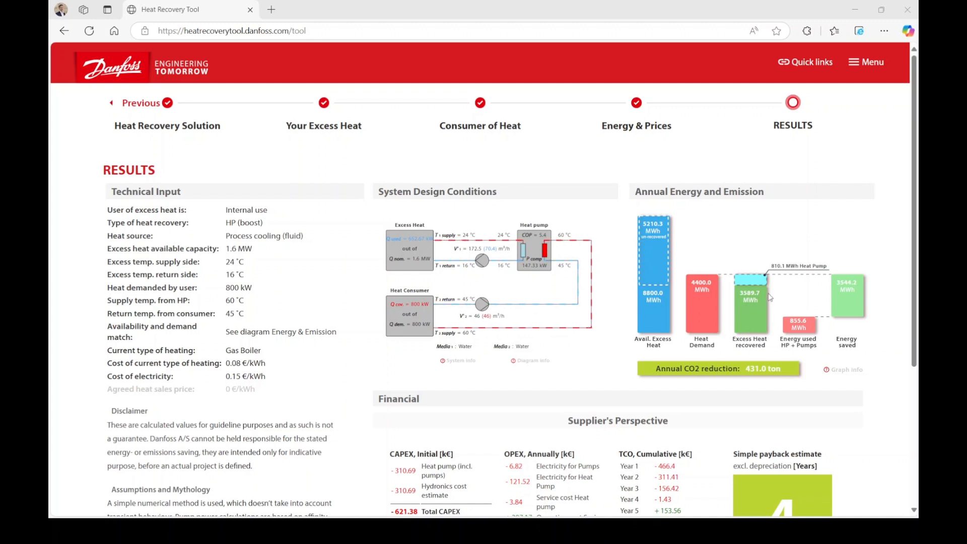
{"action": "mouse_move", "coordinate": [765, 288]}
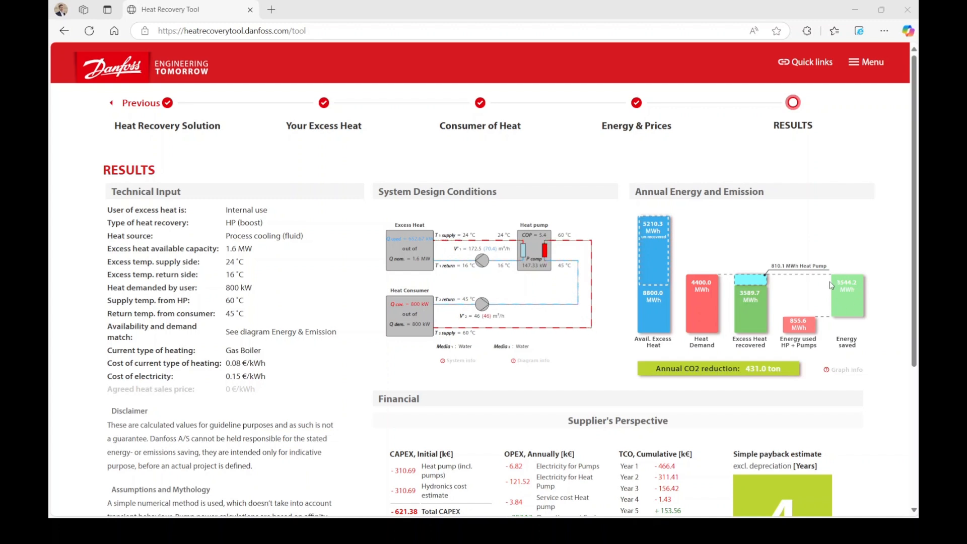
{"action": "mouse_move", "coordinate": [848, 322]}
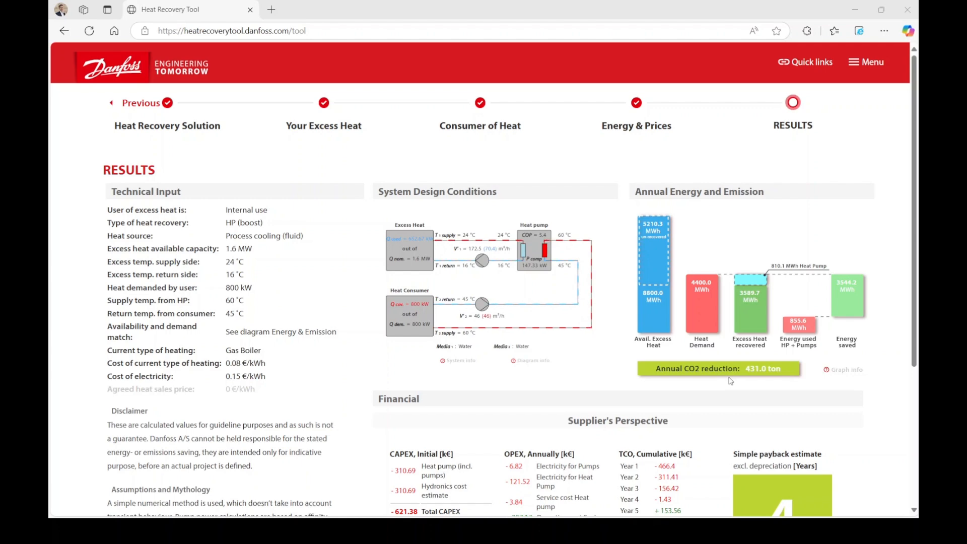
Scroll to the Financial section and generate the Report Preview with the 4-year payback
{"action": "scroll", "scroll_direction": "down", "scroll_amount": 3}
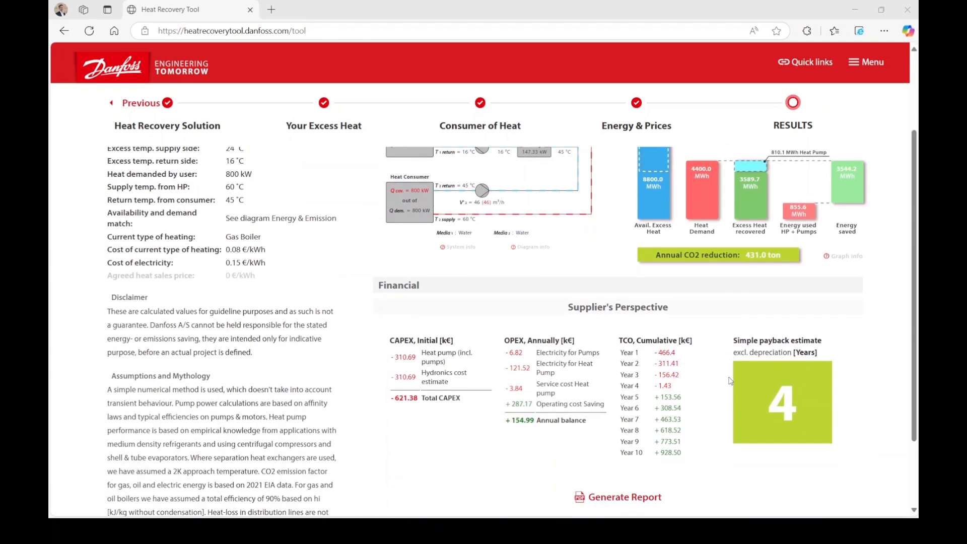
{"action": "scroll", "scroll_direction": "down", "scroll_amount": 3}
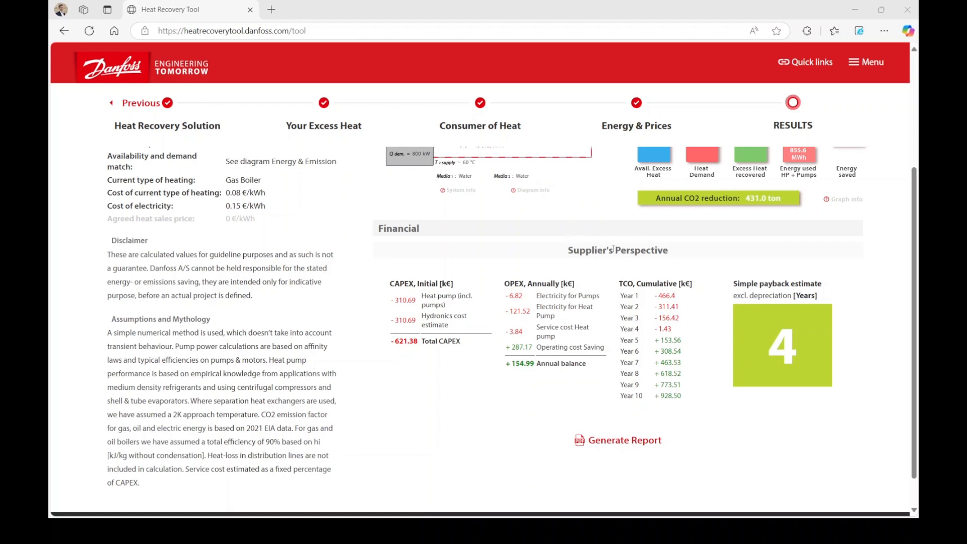
{"action": "mouse_move", "coordinate": [680, 264]}
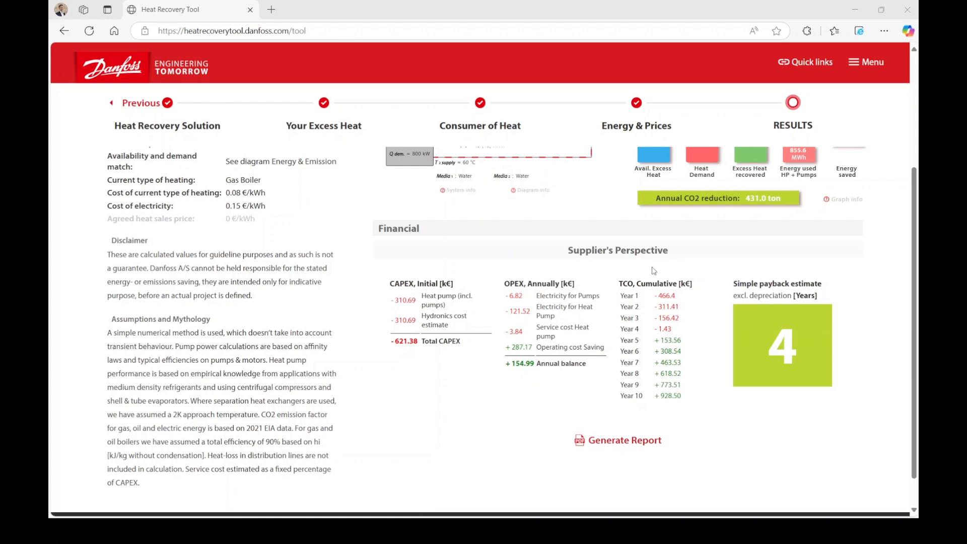
{"action": "mouse_move", "coordinate": [450, 282]}
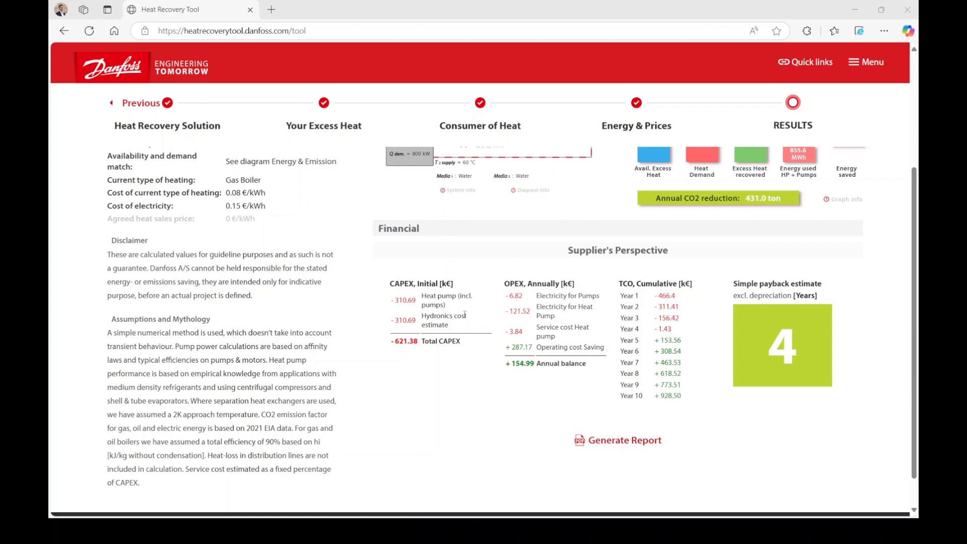
{"action": "mouse_move", "coordinate": [578, 365]}
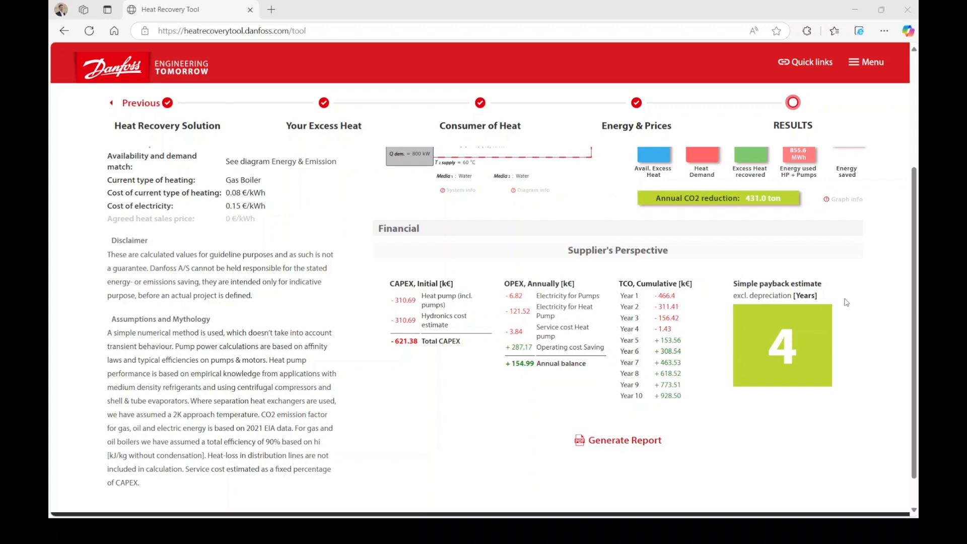
{"action": "mouse_move", "coordinate": [772, 351]}
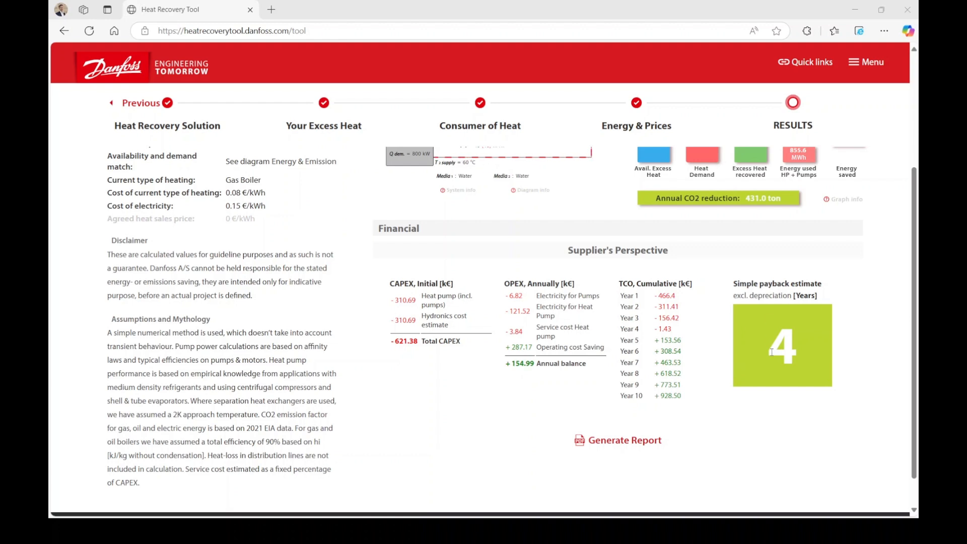
{"action": "mouse_move", "coordinate": [742, 411]}
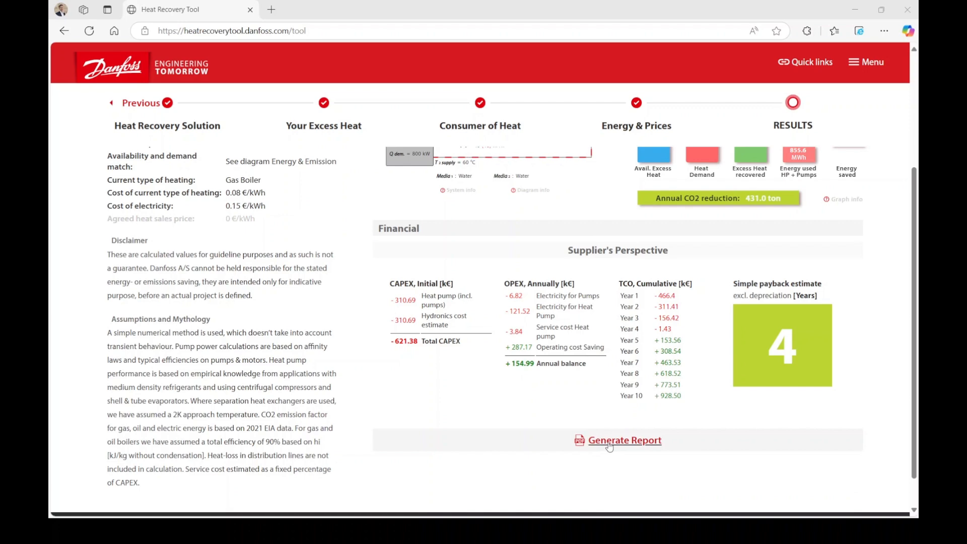
{"action": "left_click", "coordinate": [625, 440]}
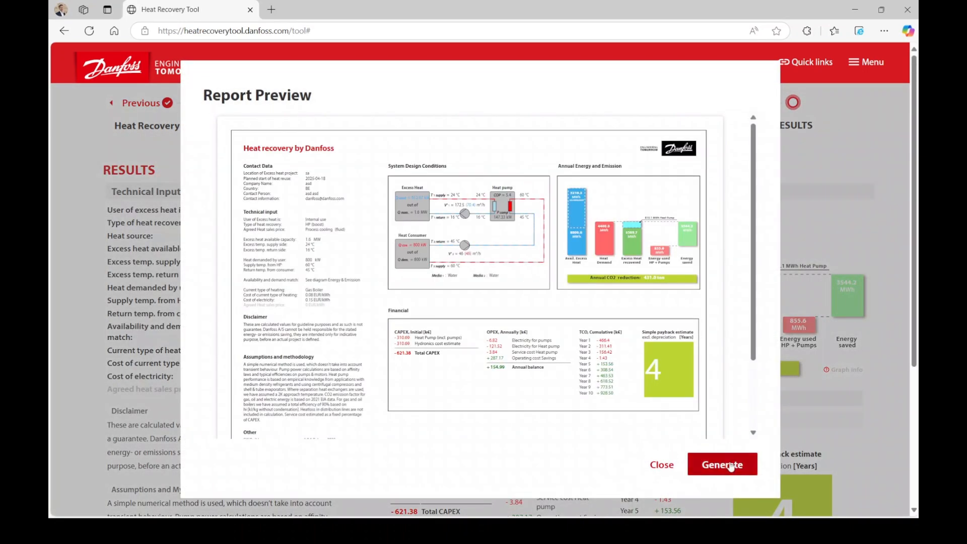